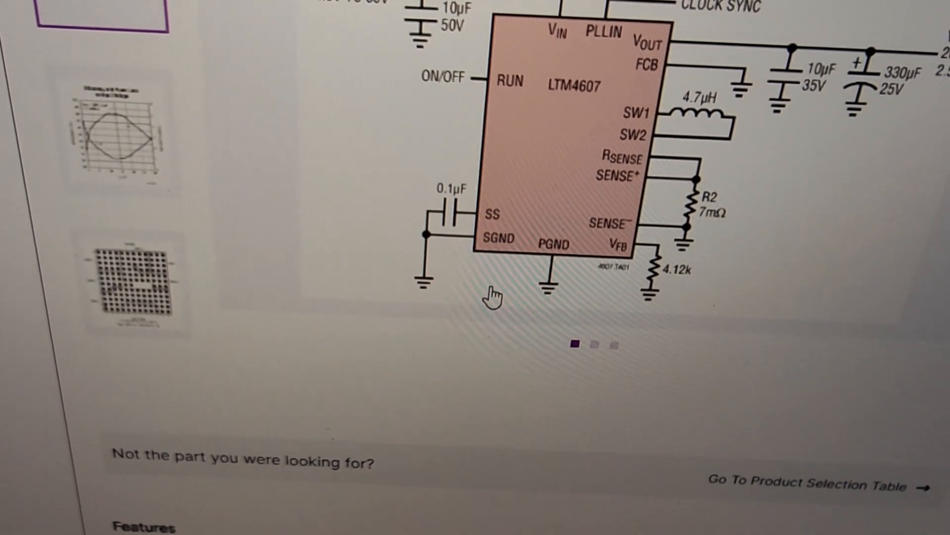
pyautogui.scroll(-3)
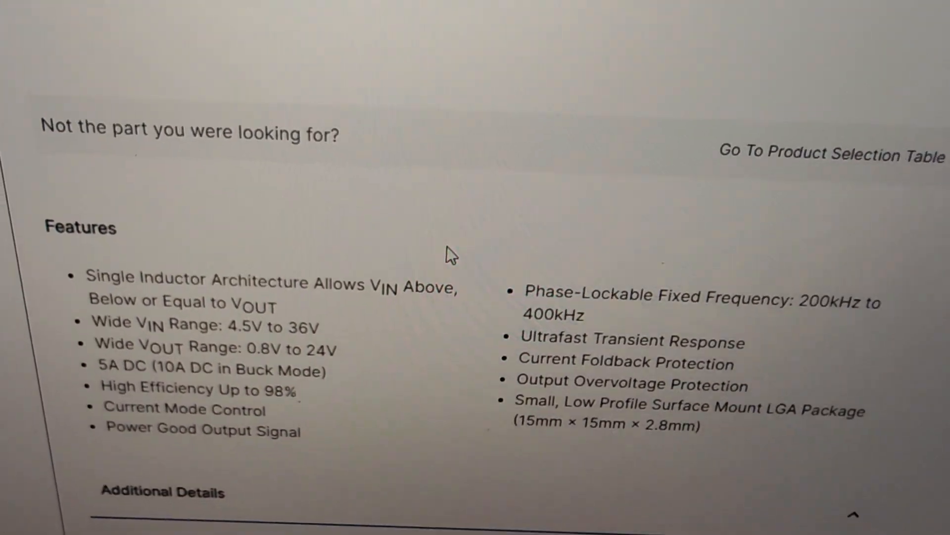
pyautogui.scroll(-3)
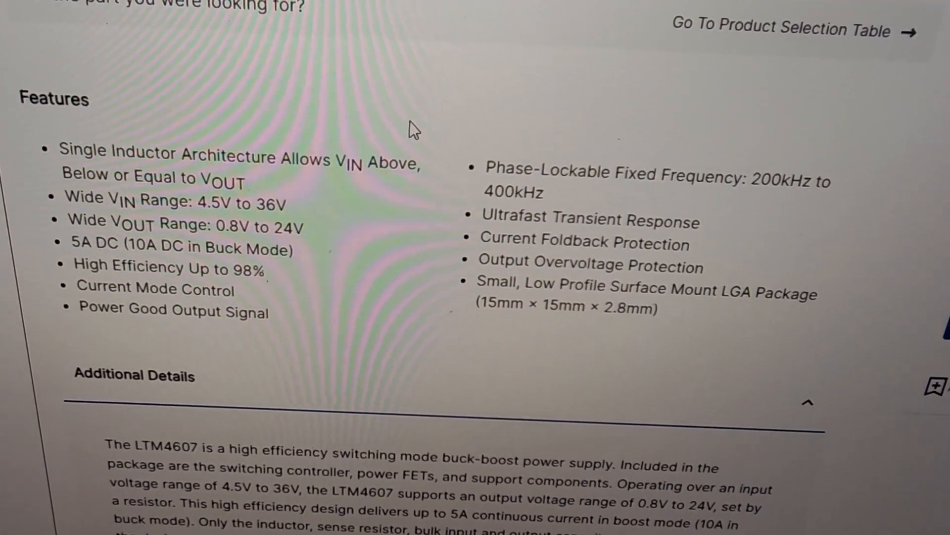
pyautogui.scroll(-3)
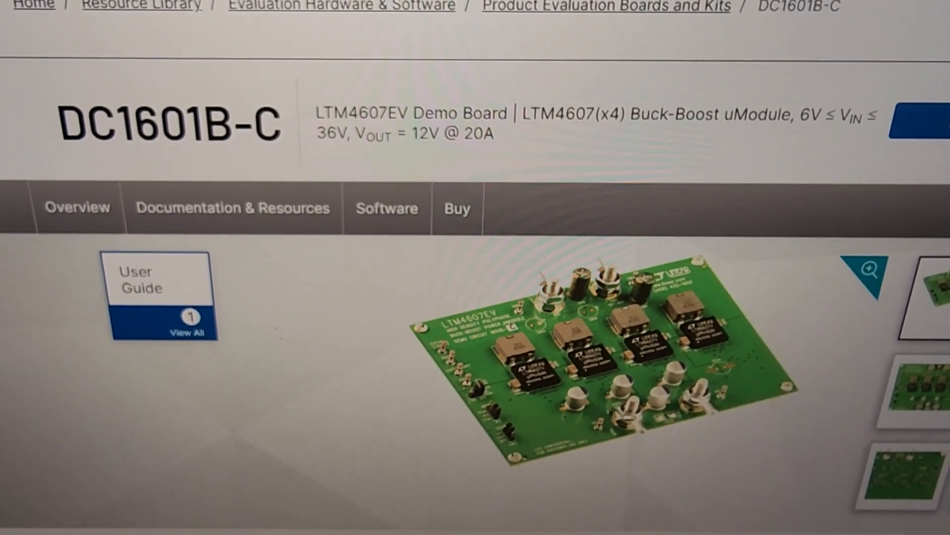
pyautogui.scroll(-3)
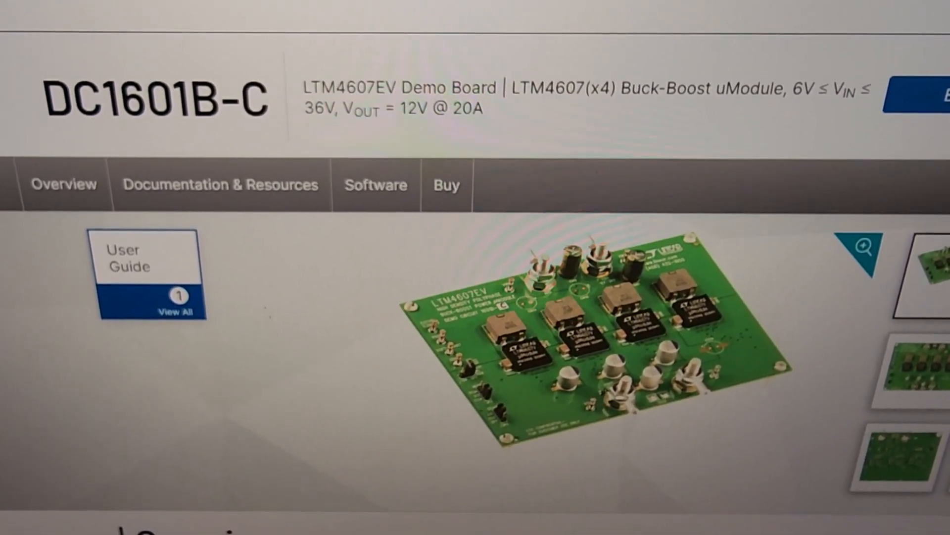